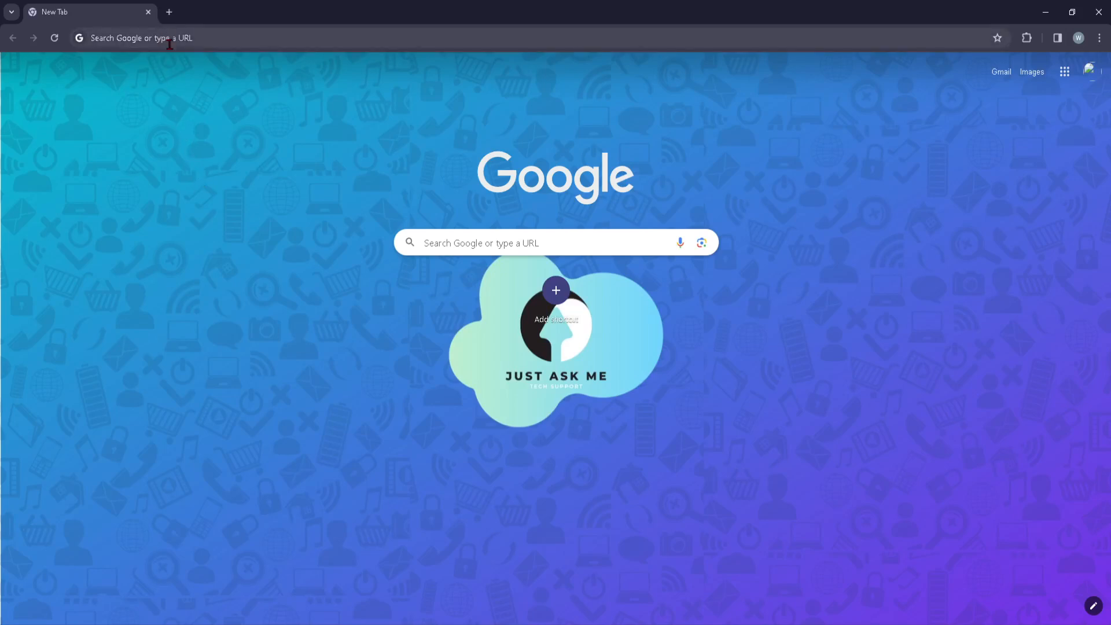
Step: Search 'condor airlines' from the address bar to reach the Condor homepage
text(condor airlines)
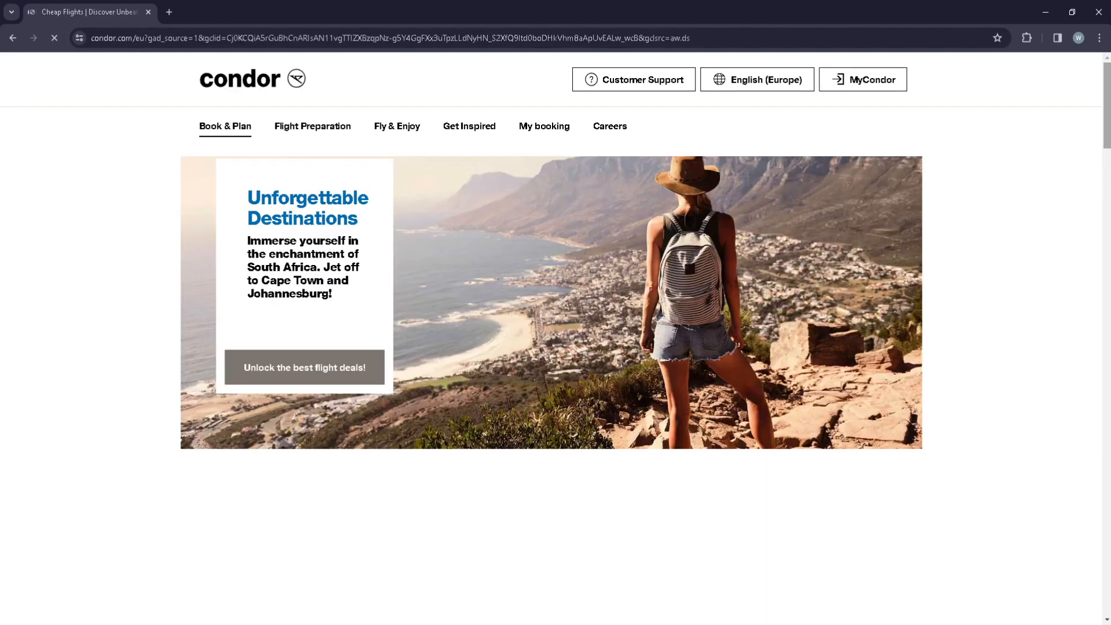
Step: Reach the footer and go to 'Data Protection' under Help & Contact
scroll(down, 3)
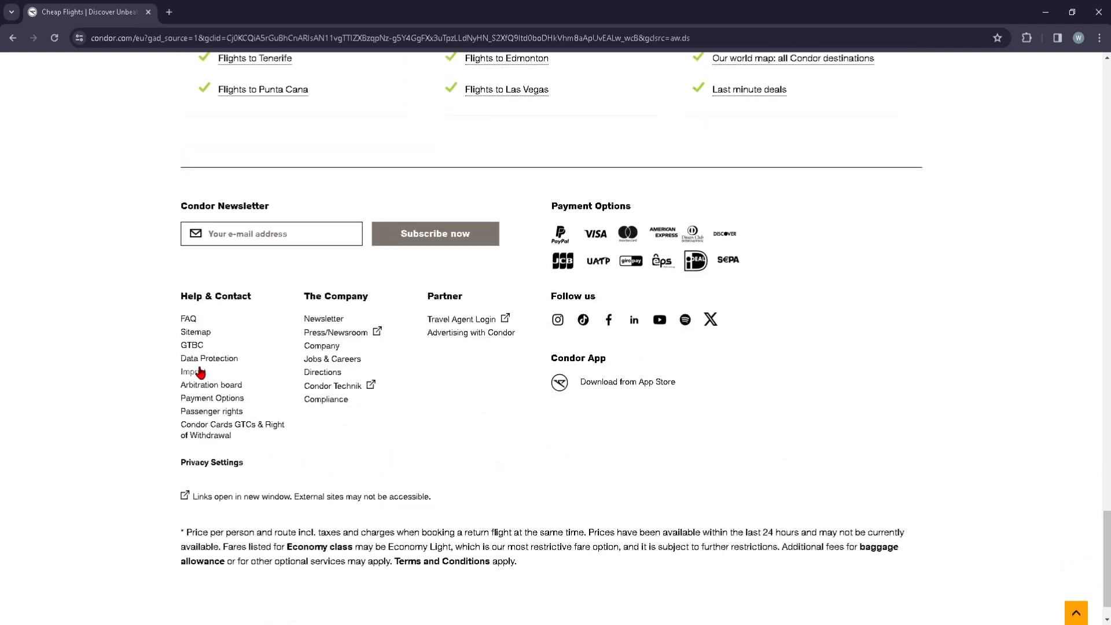
click(209, 358)
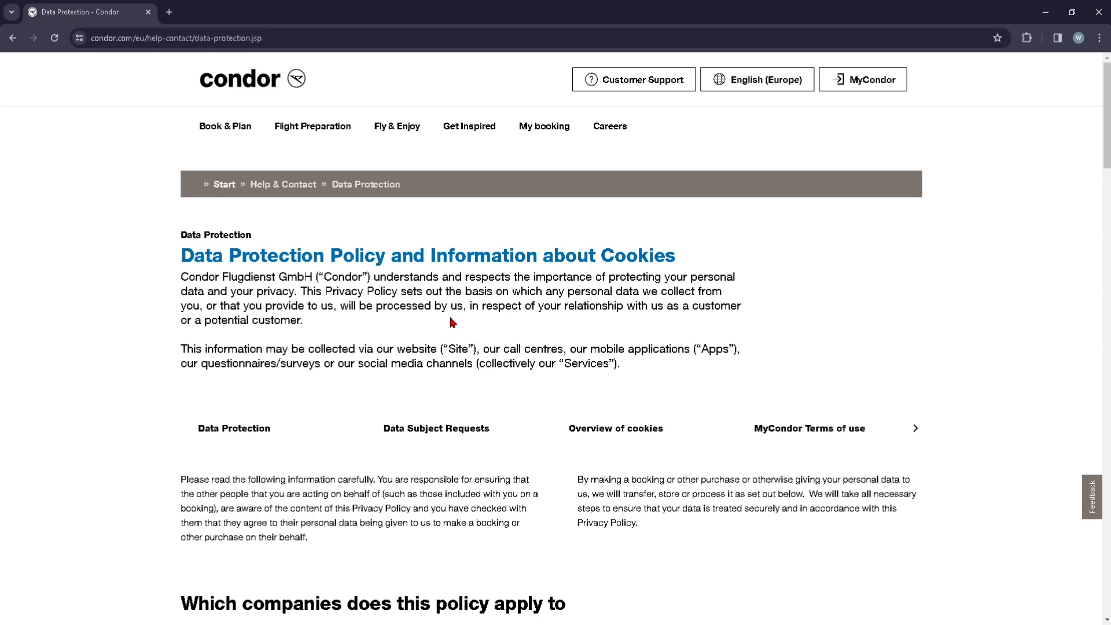
scroll(down, 3)
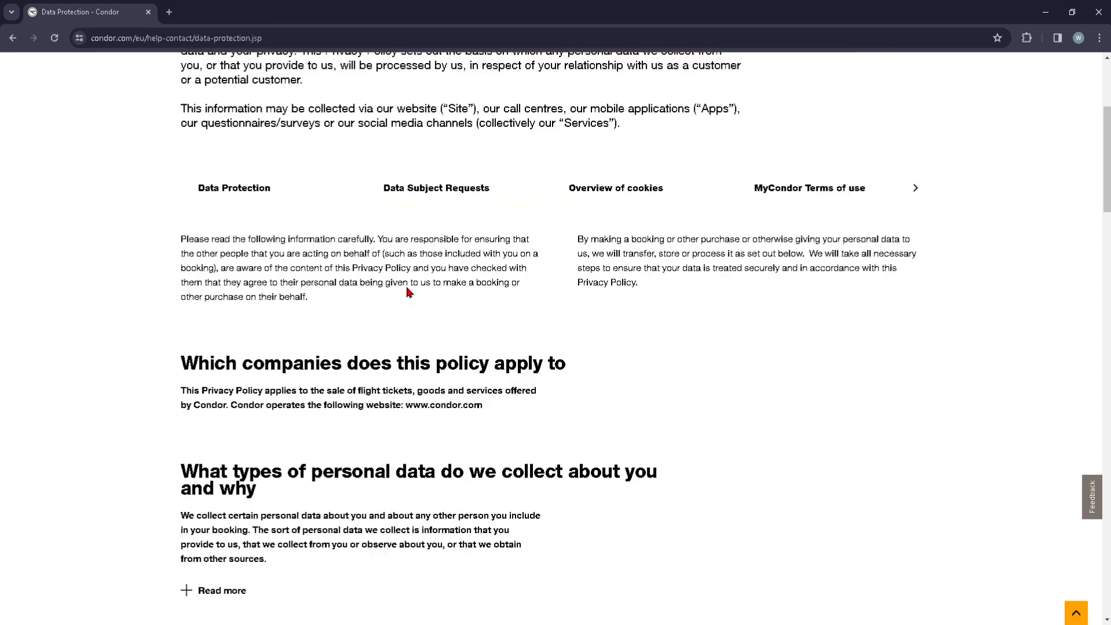
scroll(down, 3)
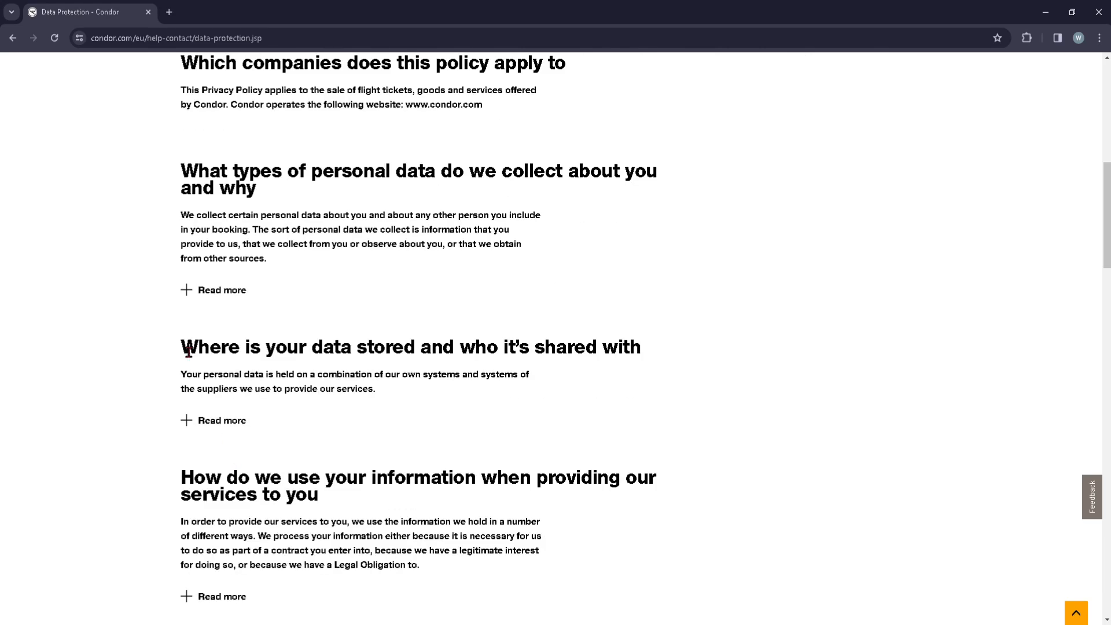
Step: Expand 'Read more' under the data storage heading to list third-party recipients
triple_click(410, 347)
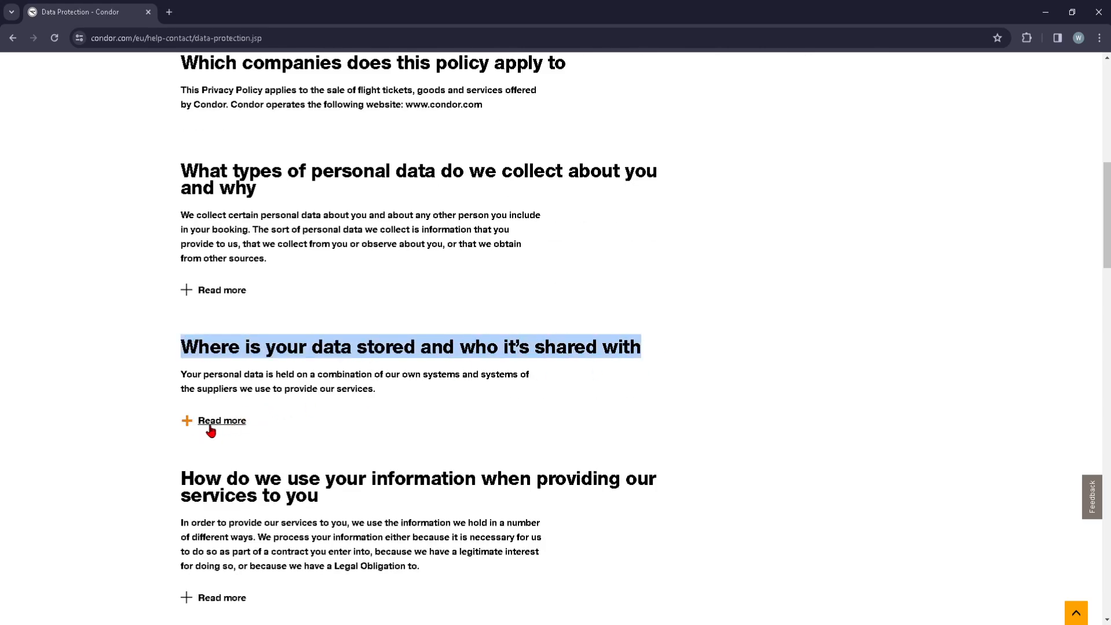
click(222, 421)
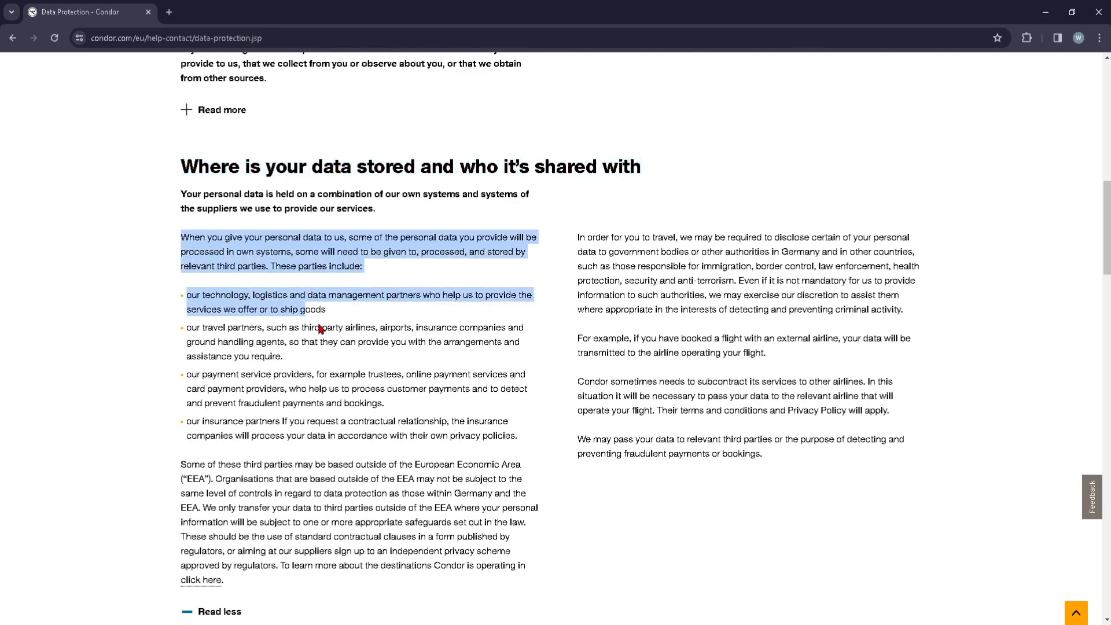
click(254, 400)
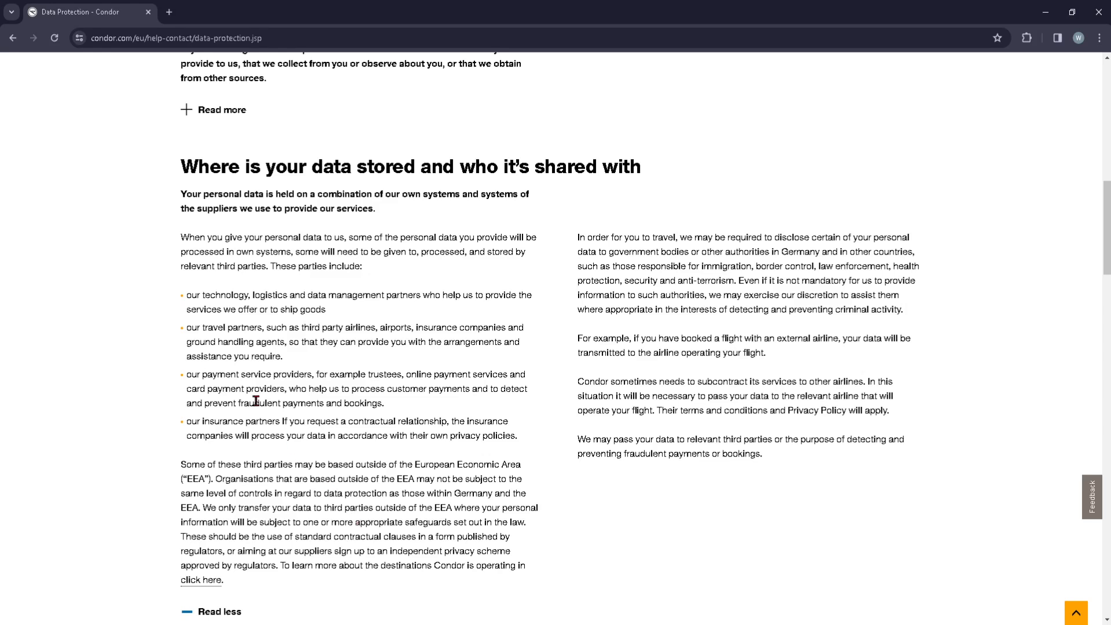
mouse_move(254, 389)
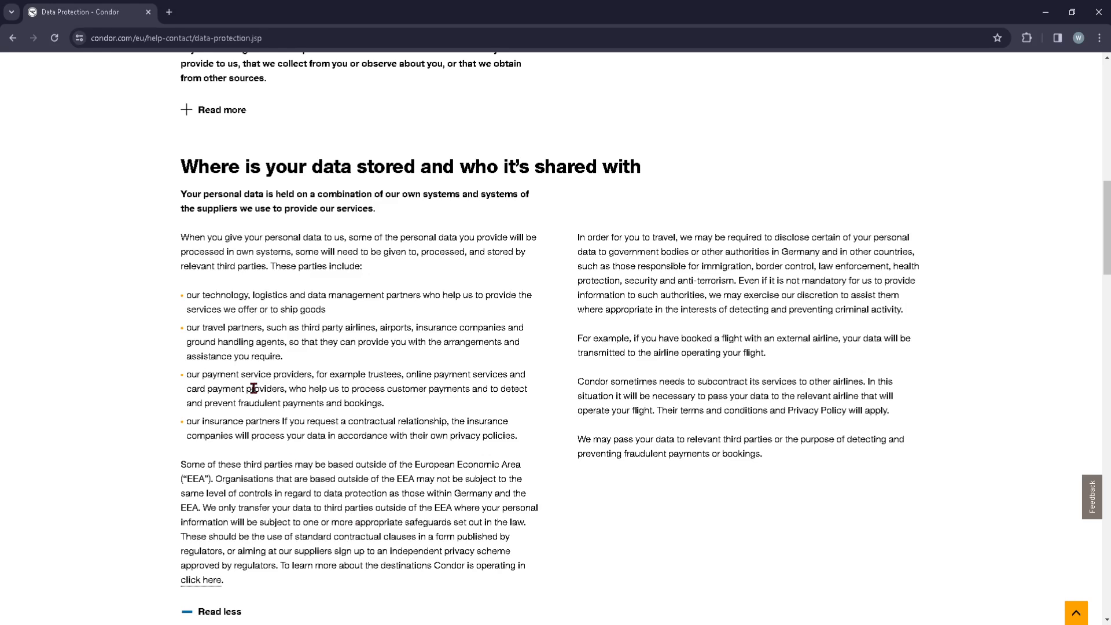